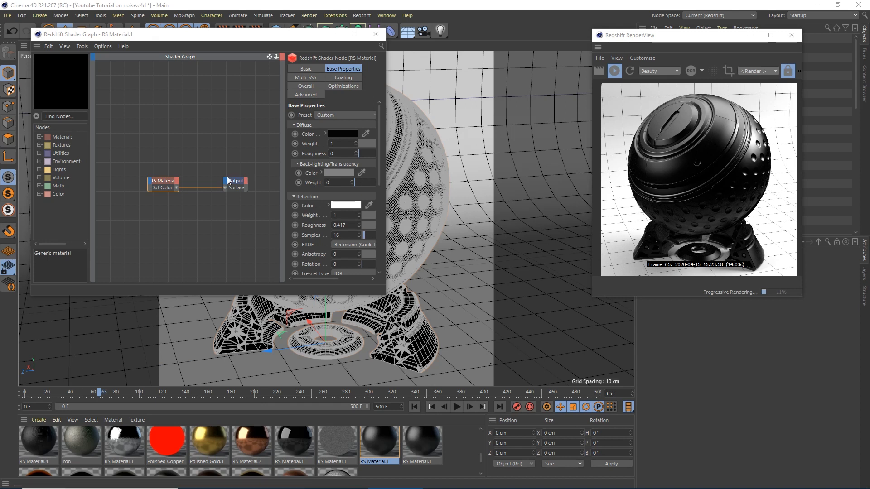
# Step: Add a Maxon Noise node from the Textures category and set its type to Poxo
pyautogui.moveTo(164, 183); pyautogui.dragTo(198, 173)
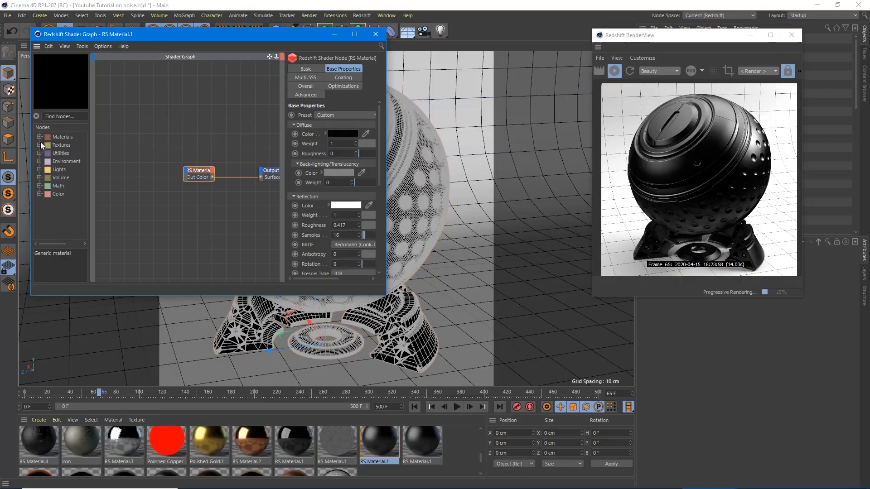
pyautogui.click(40, 145)
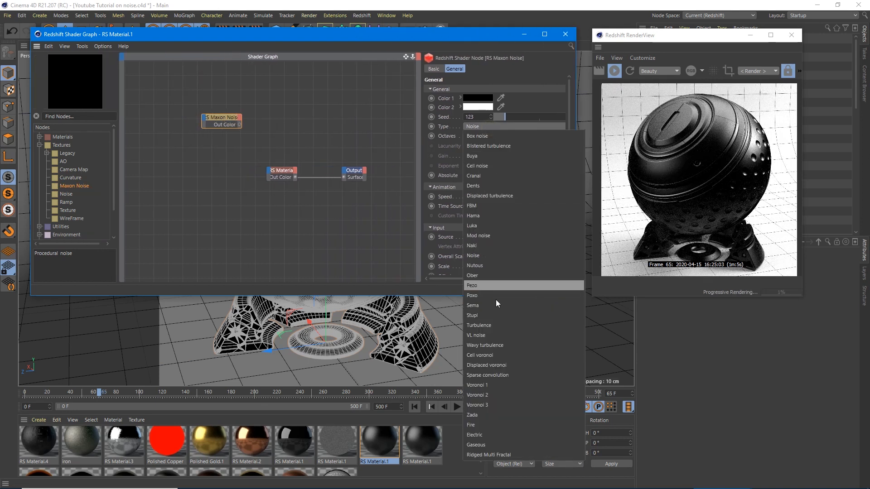
pyautogui.click(473, 295)
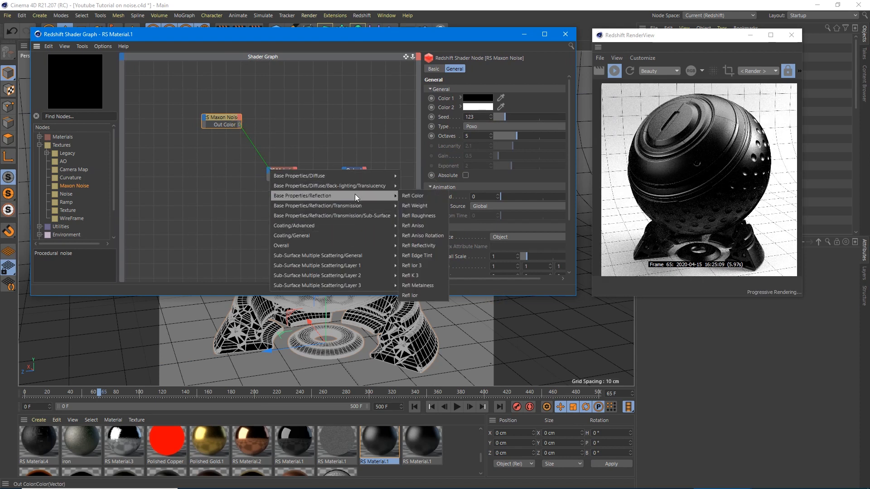
# Step: Connect the Maxon Noise output to Refl Roughness and check the mottled render
pyautogui.click(420, 215)
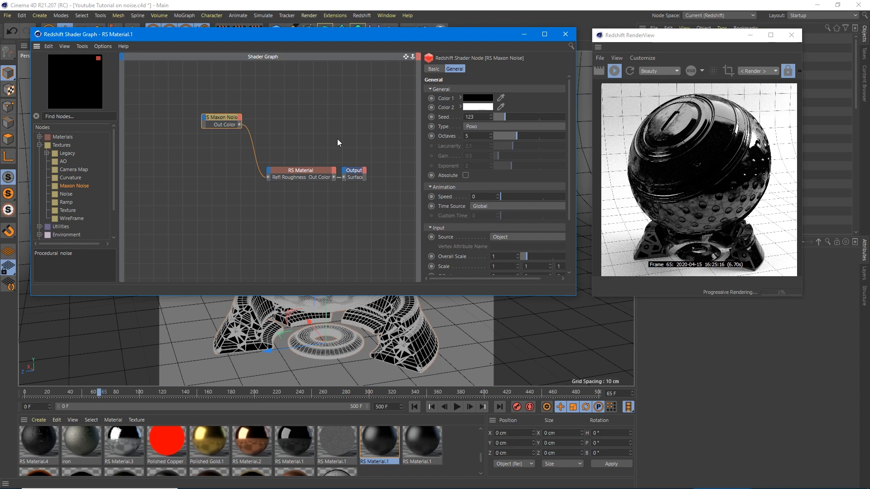
pyautogui.moveTo(242, 129)
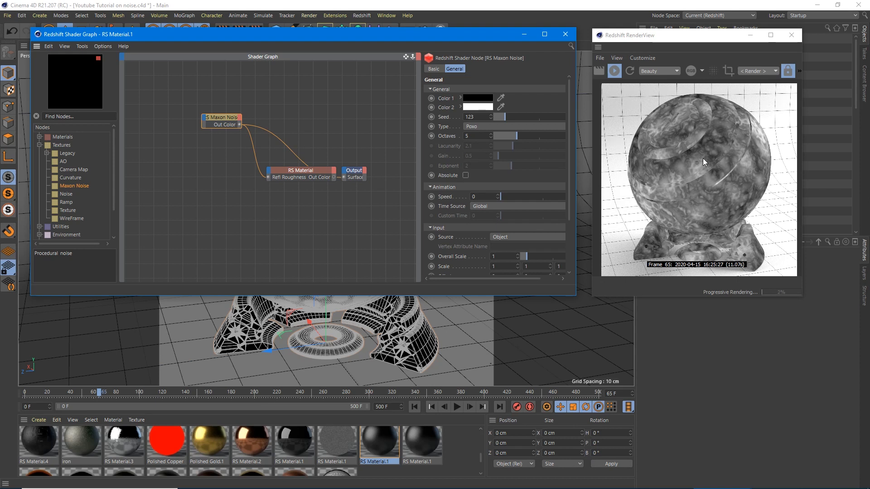
pyautogui.moveTo(653, 166)
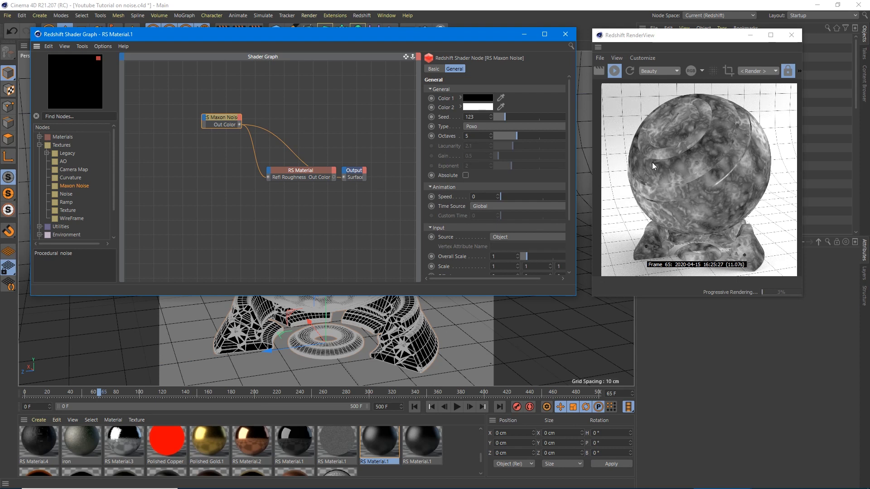
pyautogui.moveTo(640, 169)
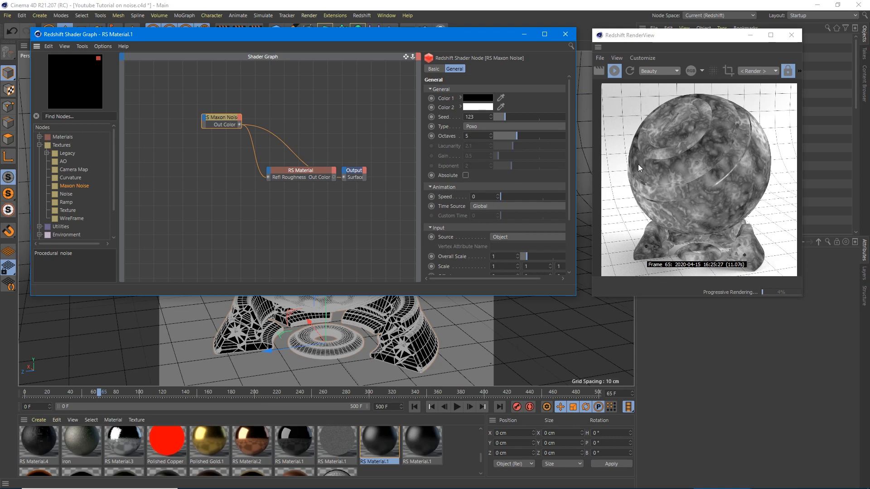
pyautogui.moveTo(639, 145)
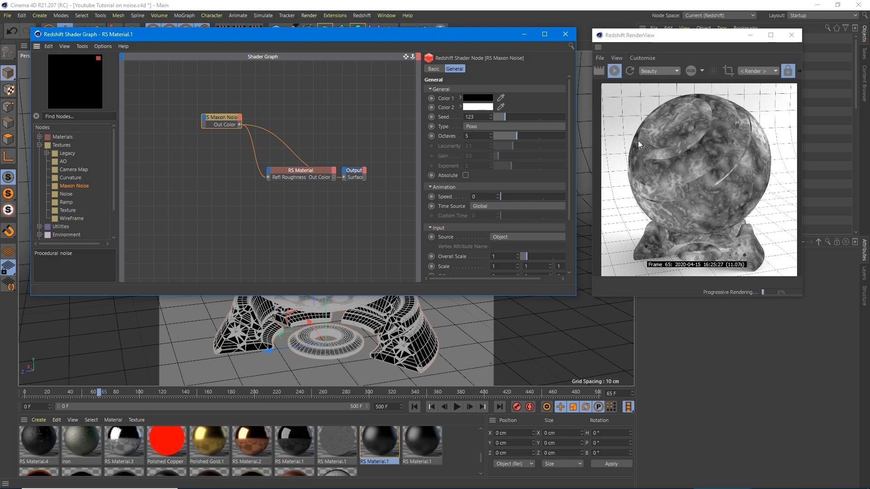
pyautogui.moveTo(664, 152)
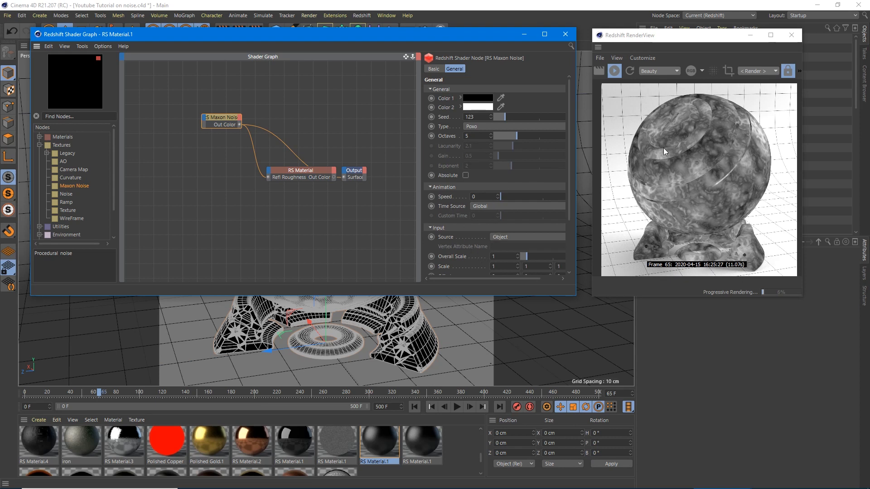
pyautogui.moveTo(674, 164)
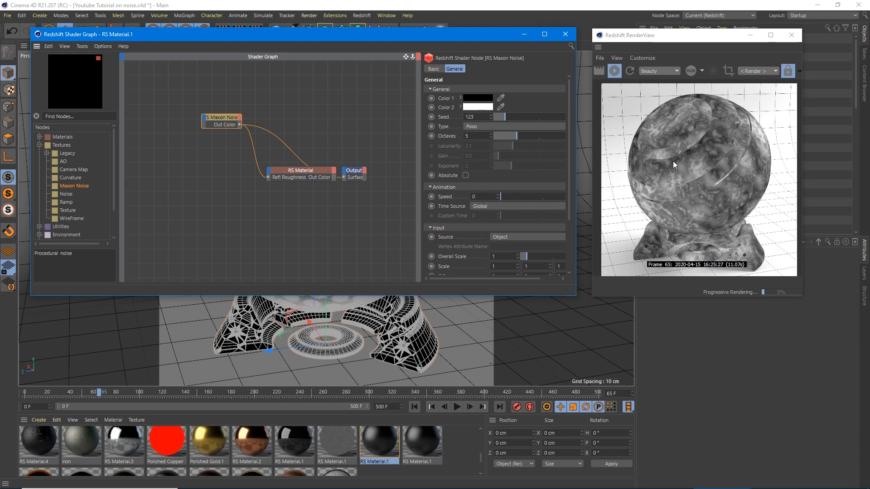
pyautogui.moveTo(723, 149)
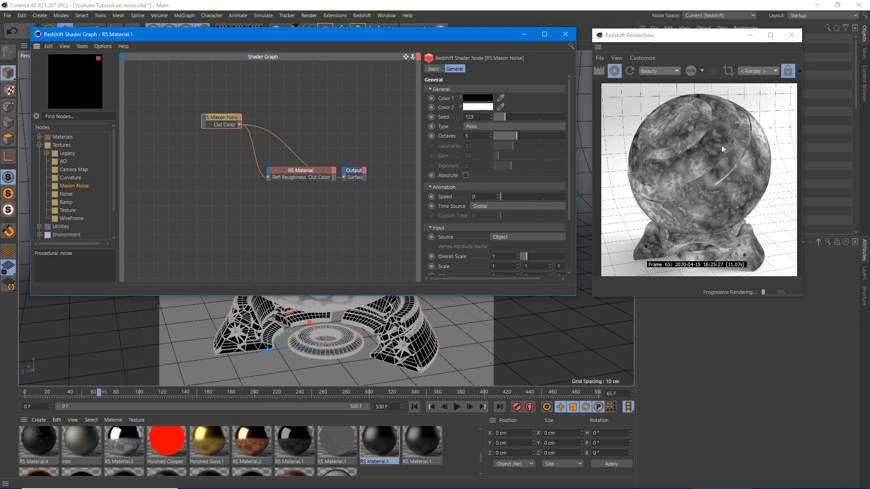
pyautogui.moveTo(681, 173)
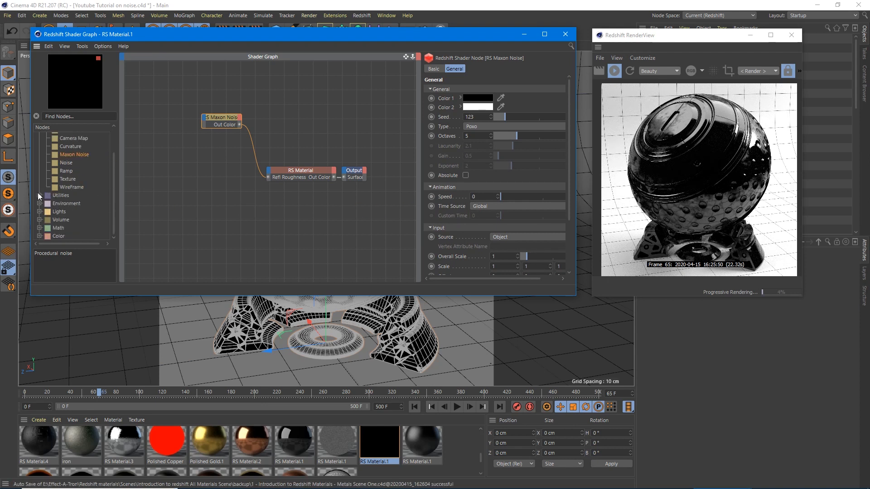
# Step: Add a C4D Shader node from Utilities and load a Noise shader into it
pyautogui.click(39, 195)
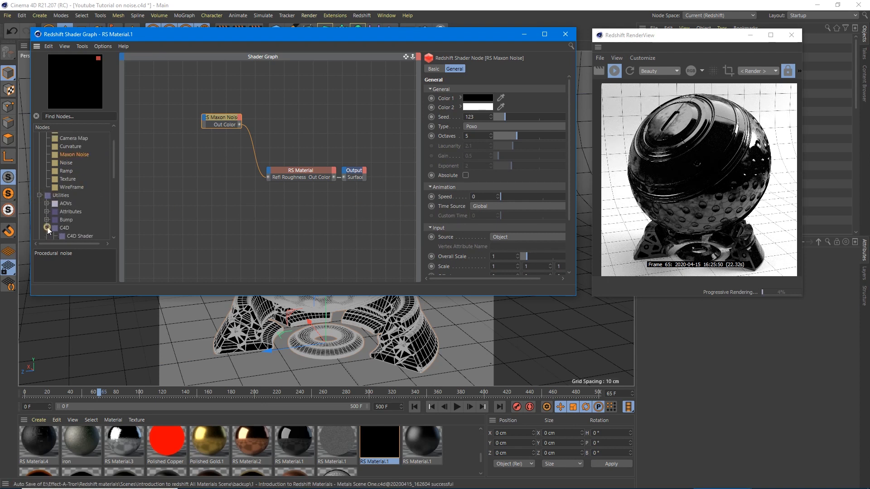
pyautogui.click(47, 227)
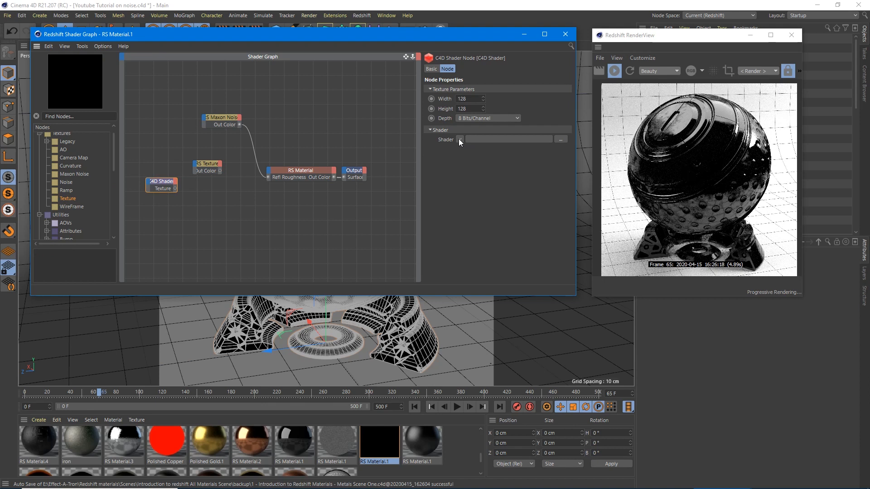
pyautogui.click(460, 139)
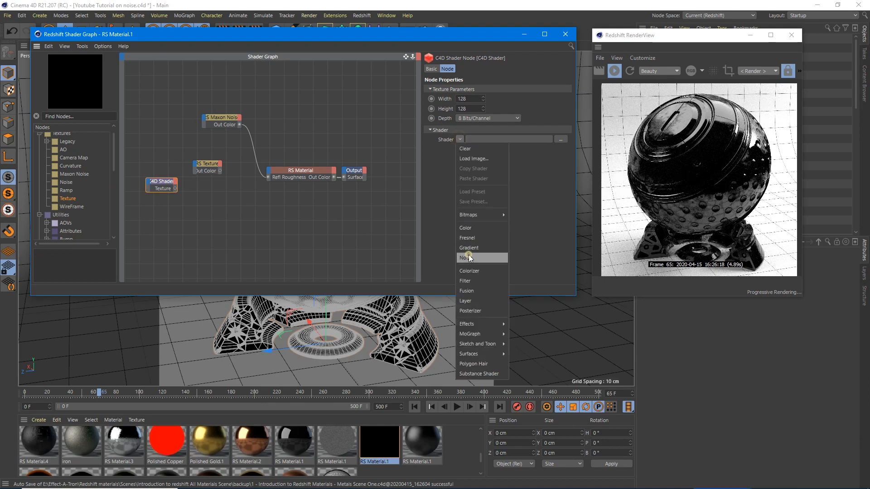
pyautogui.click(464, 257)
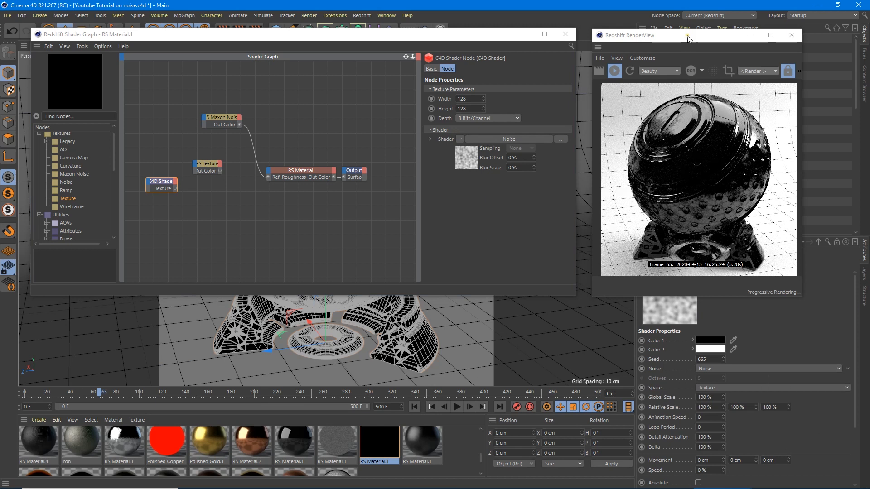
# Step: Review the C4D noise pattern list, the Maxon Noise type, and the RS Texture node settings
pyautogui.click(771, 369)
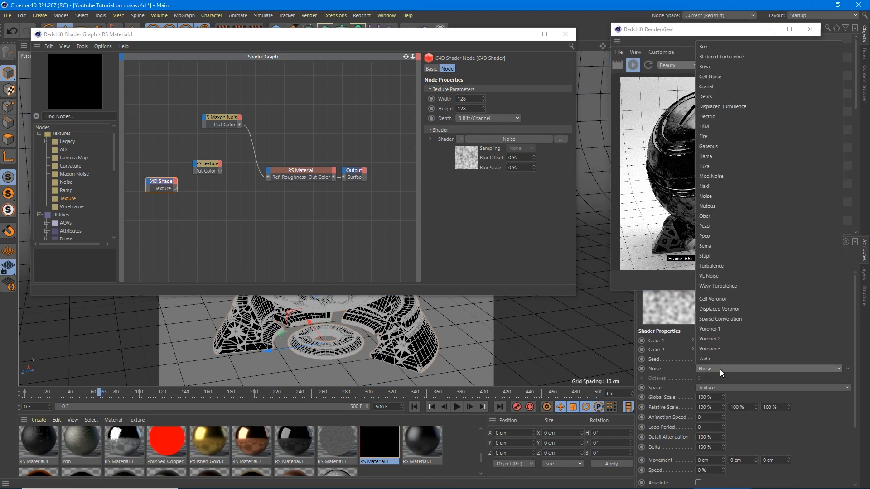
pyautogui.click(704, 225)
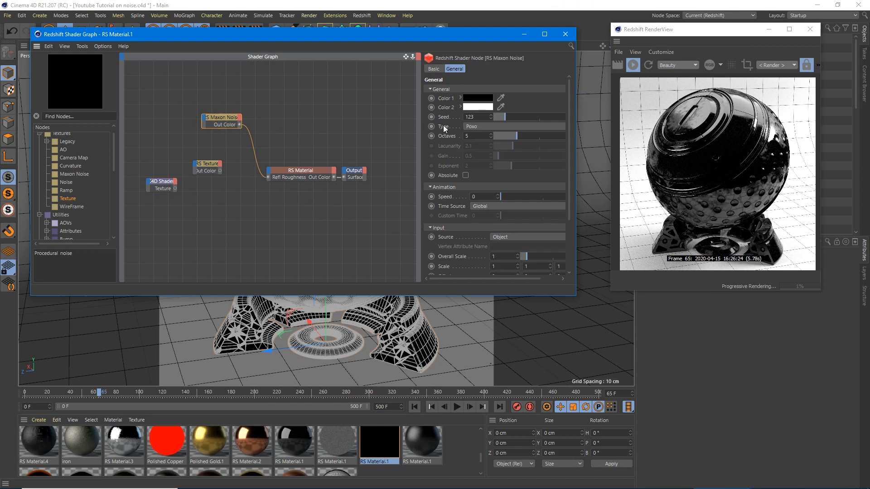
pyautogui.click(207, 167)
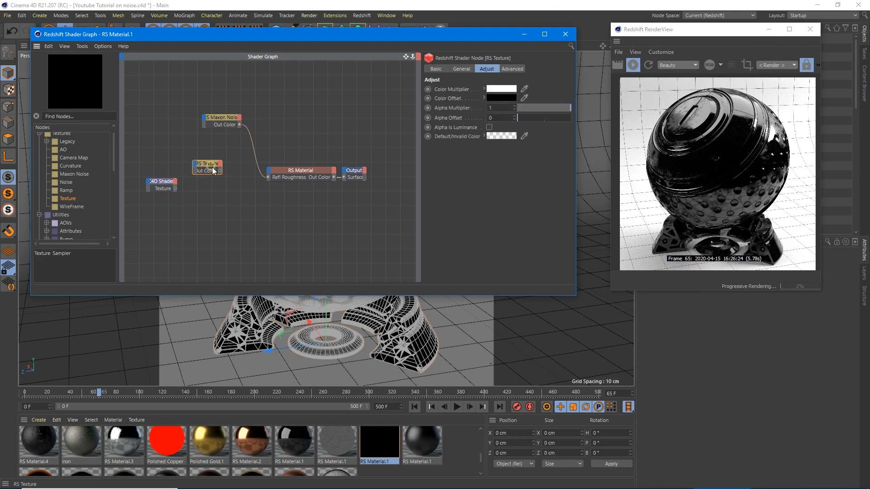
pyautogui.click(161, 183)
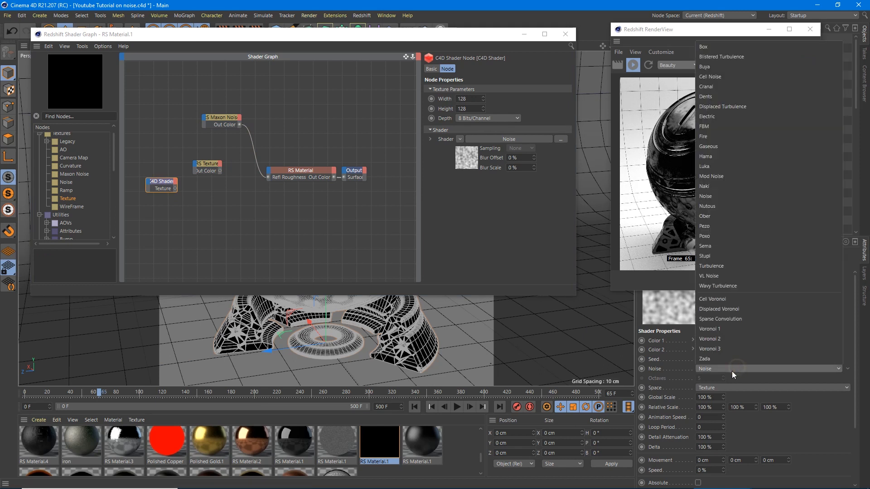
# Step: Set the C4D noise to Poxo and route it through RS Texture Tex 0 into roughness
pyautogui.click(705, 236)
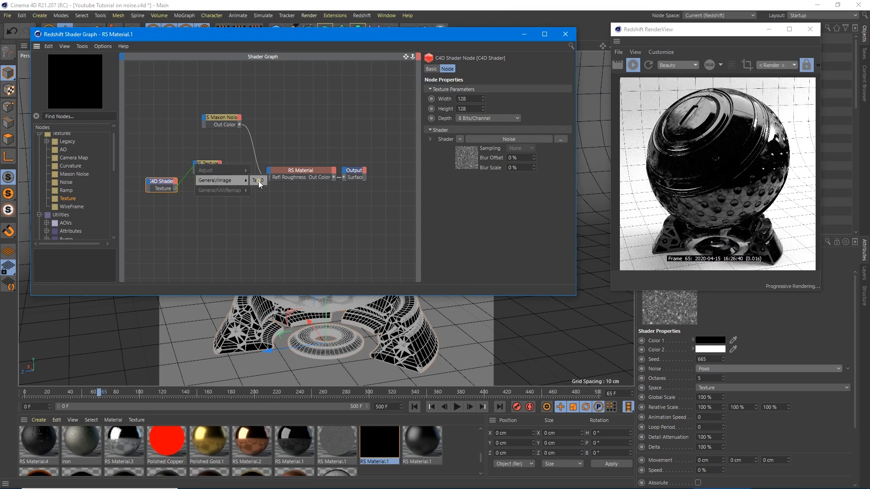
pyautogui.click(257, 180)
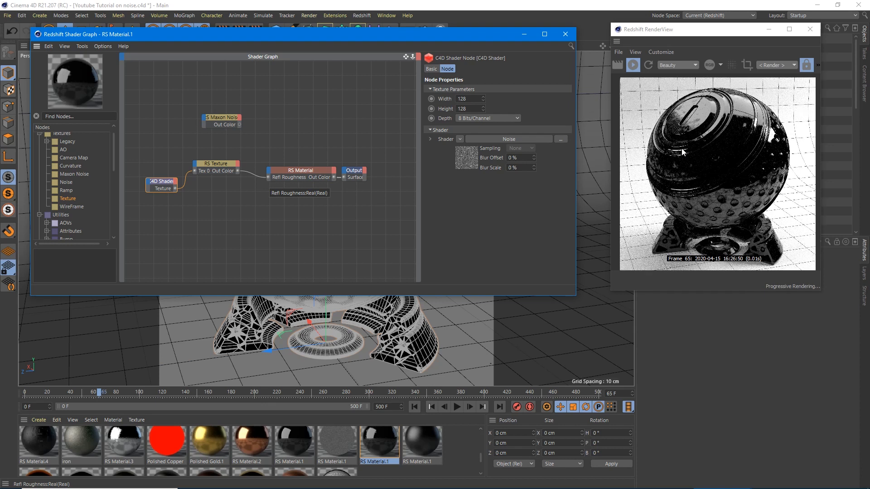
pyautogui.moveTo(129, 183)
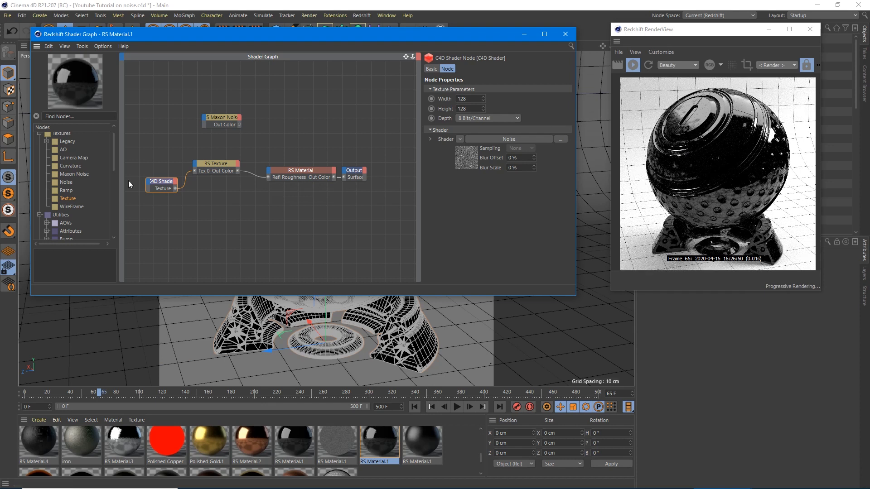
pyautogui.click(215, 164)
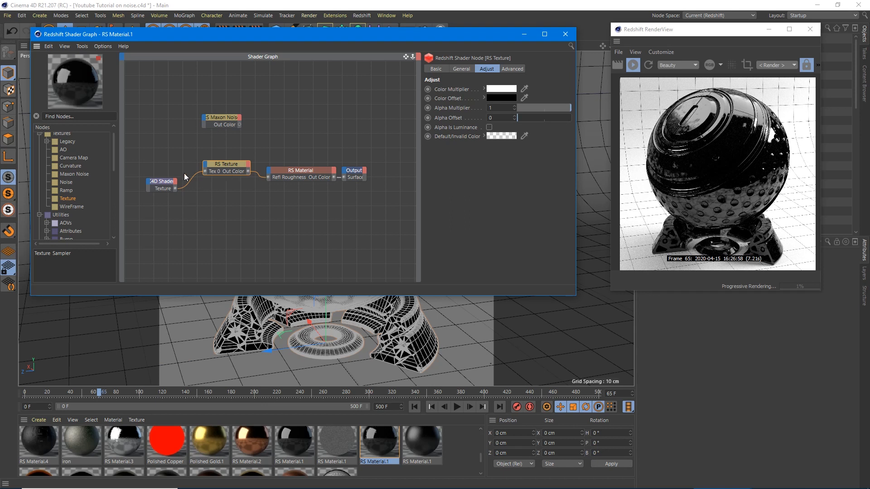
# Step: Switch the C4D Shader's noise pattern to Hama and inspect the noise settings
pyautogui.click(161, 181)
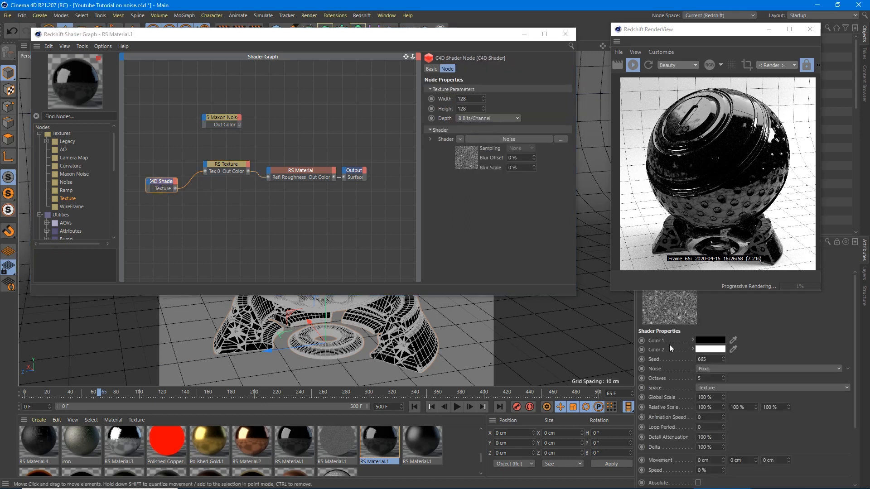
pyautogui.click(771, 369)
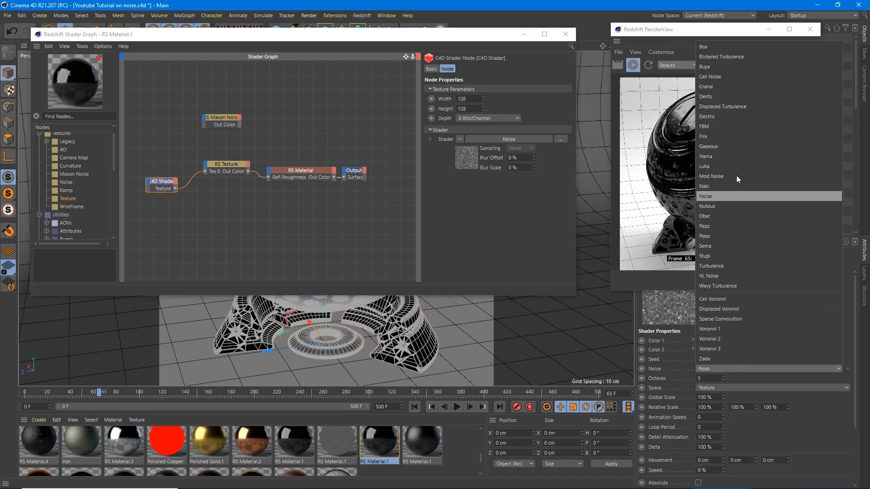
pyautogui.click(710, 156)
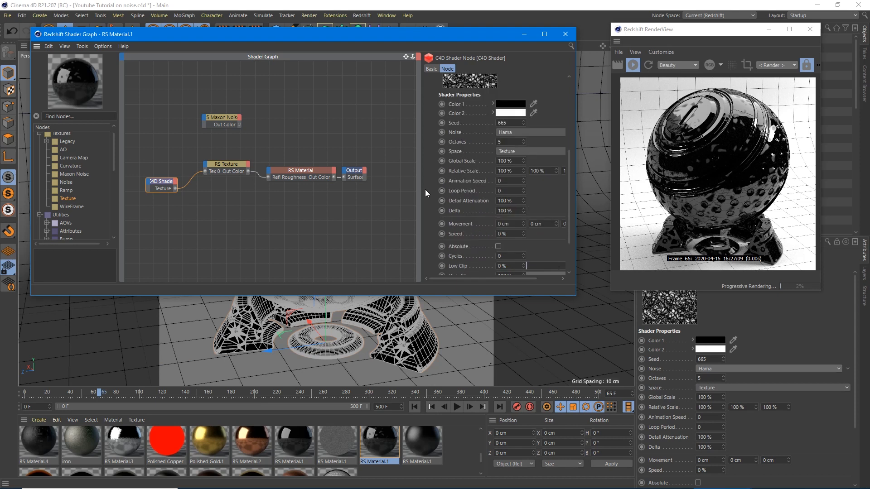
pyautogui.click(466, 82)
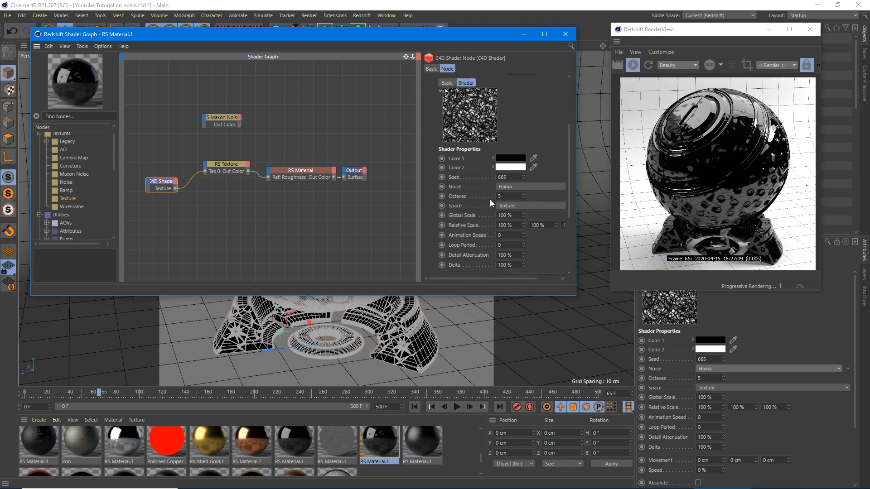
pyautogui.click(529, 186)
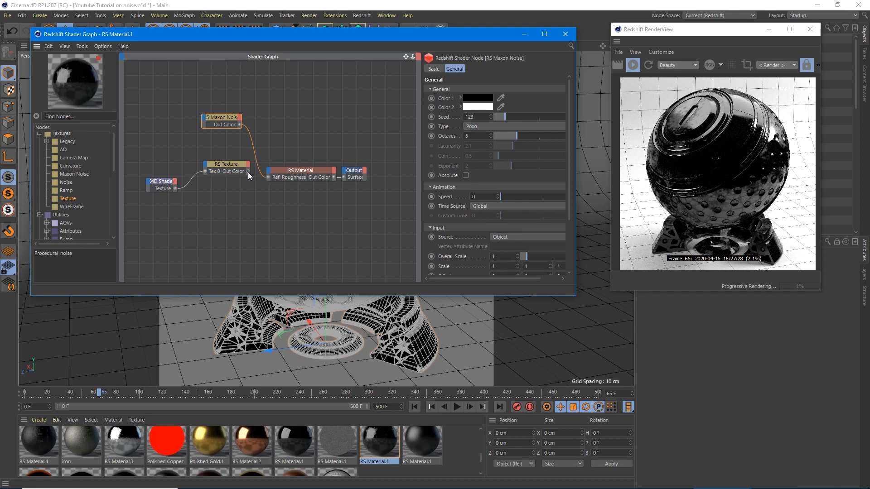
# Step: Set the C4D noise to Nutous and scroll down to its Low Clip/High Clip options
pyautogui.click(161, 181)
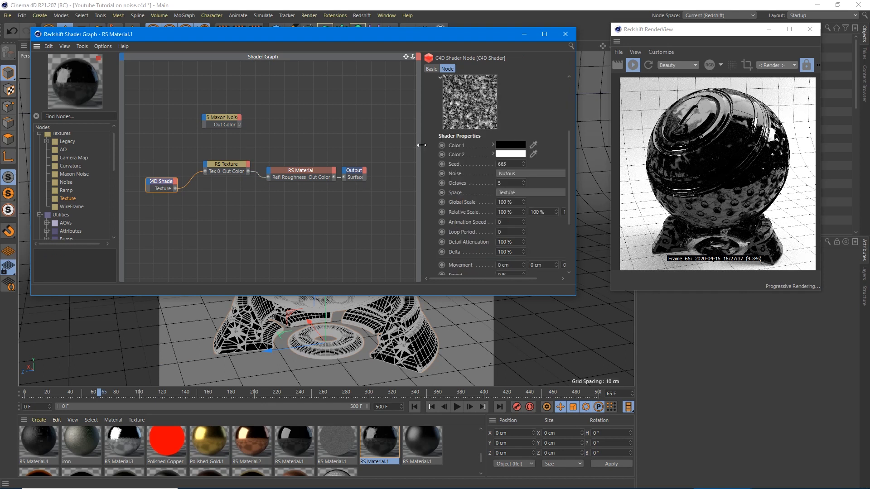
pyautogui.scroll(-3)
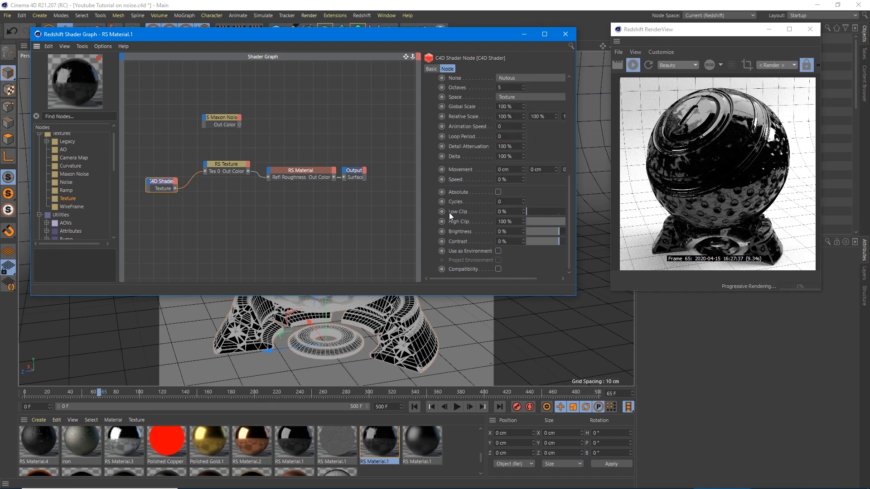
pyautogui.click(467, 83)
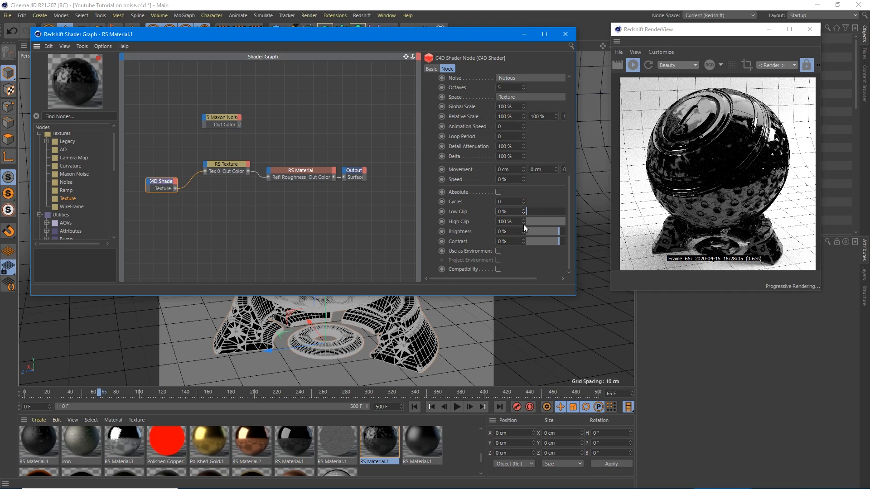
pyautogui.moveTo(474, 215)
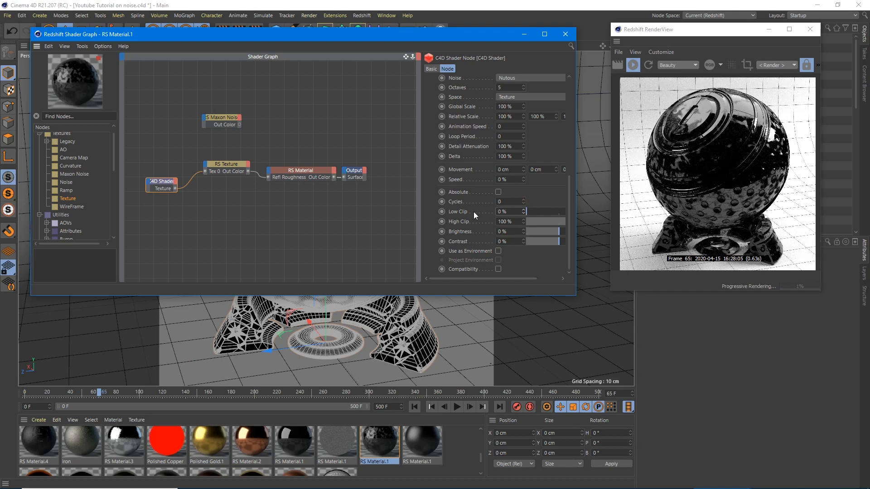
# Step: Test Maxon Noise High Clip at 1, then delete the unused Maxon Noise node
pyautogui.click(222, 121)
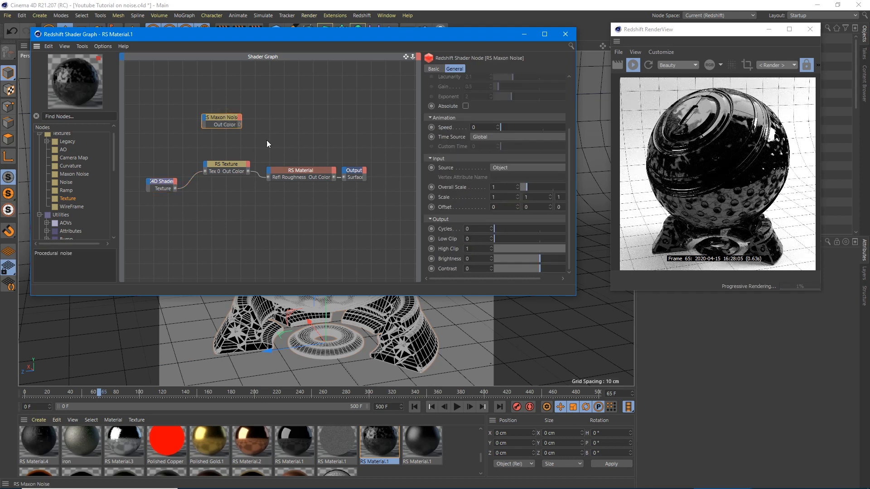
pyautogui.click(161, 182)
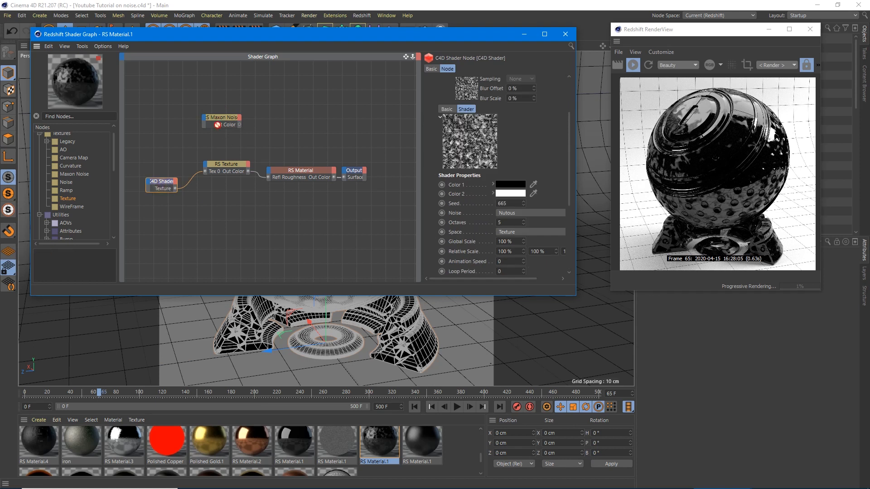
pyautogui.click(222, 116)
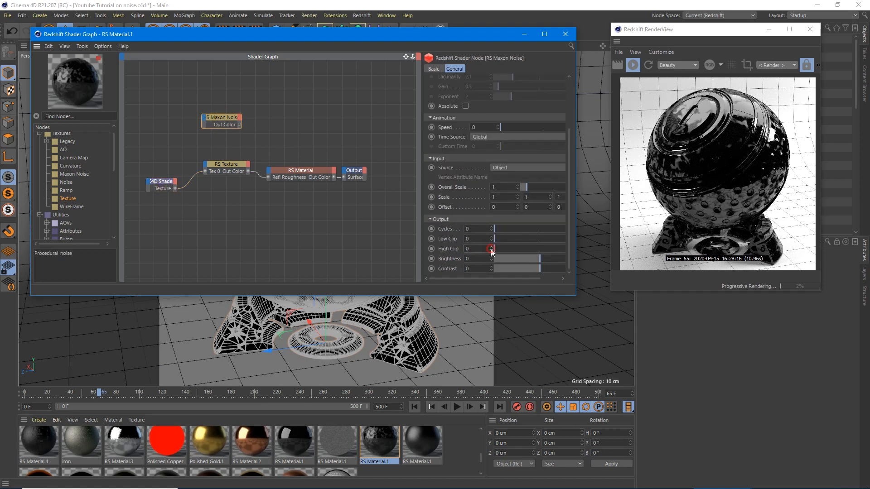
pyautogui.click(490, 248)
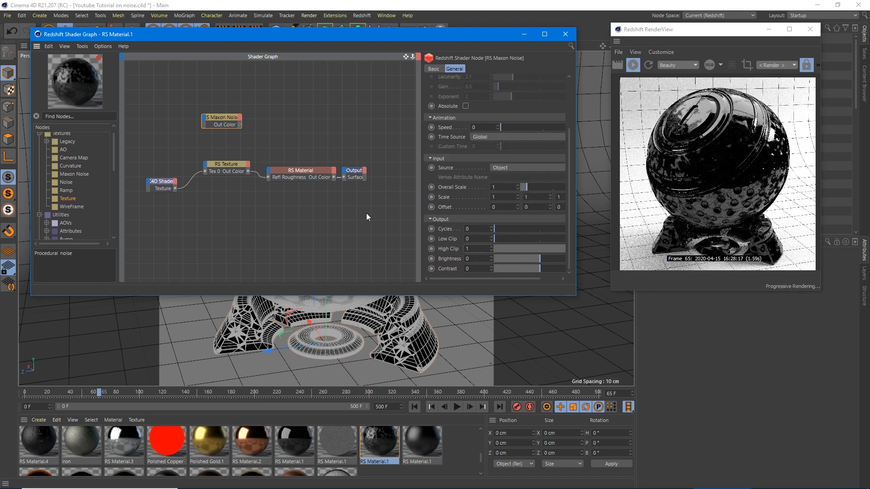
pyautogui.click(161, 184)
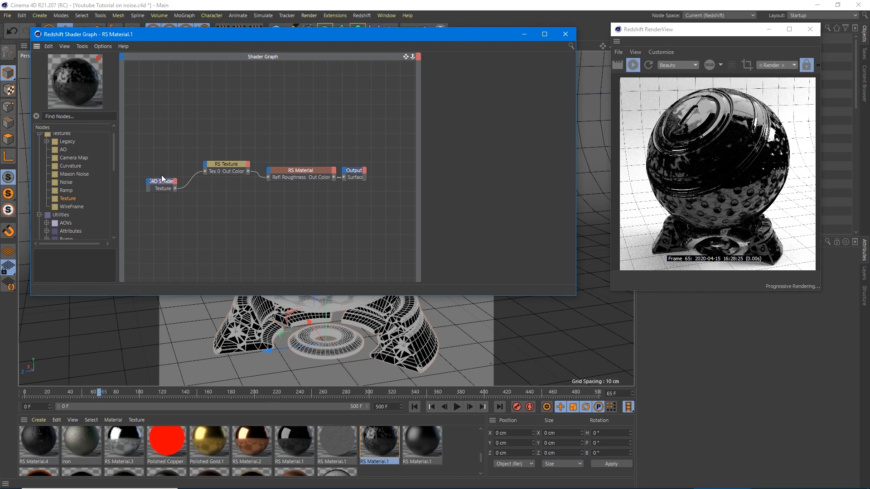
pyautogui.click(164, 185)
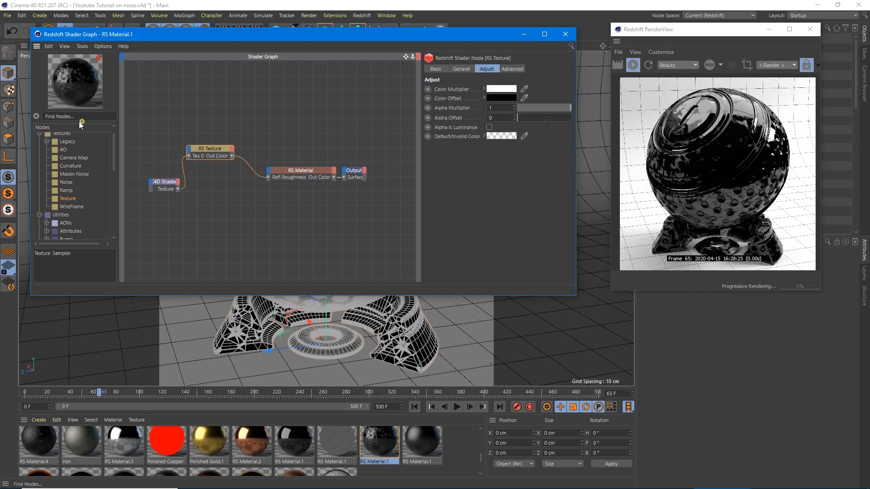
# Step: Add RS Displacement between RS Texture and Output Displacement, and enable tag displacement
pyautogui.write('disp')
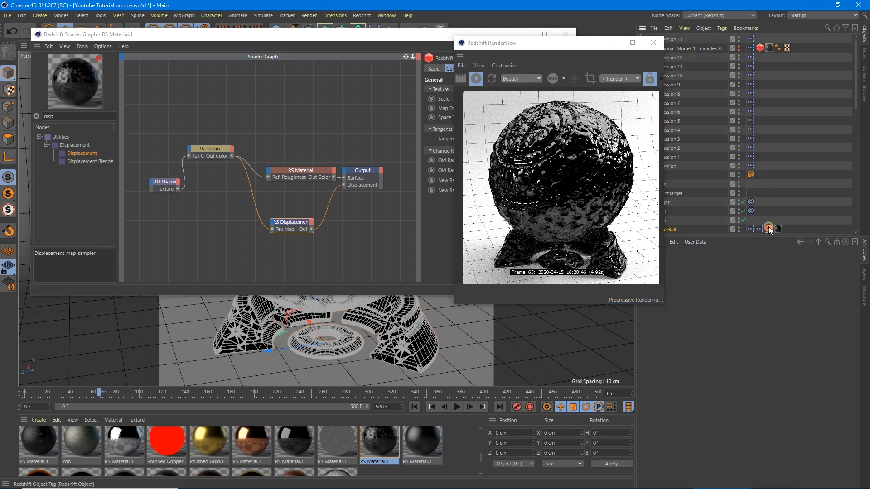
pyautogui.click(769, 229)
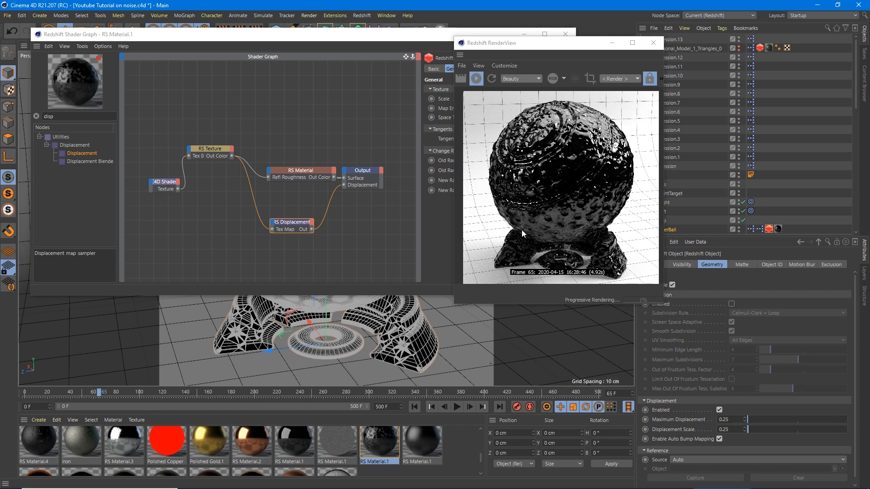
pyautogui.moveTo(549, 164)
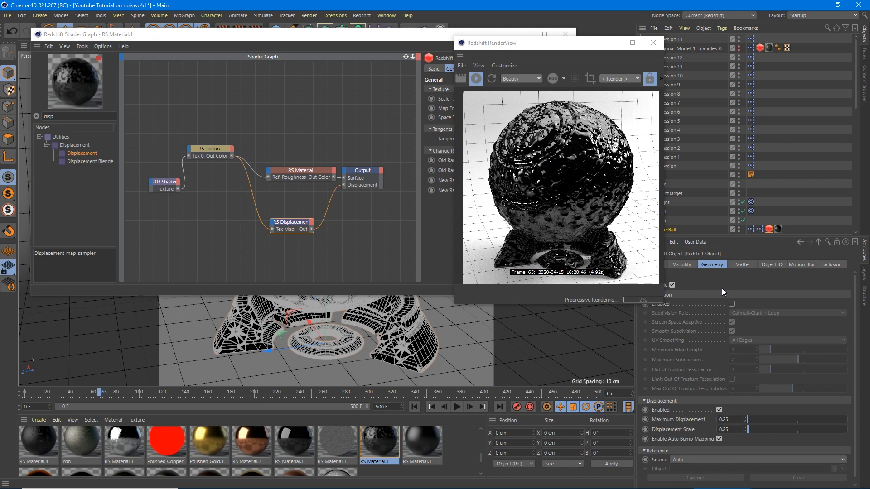
pyautogui.click(291, 222)
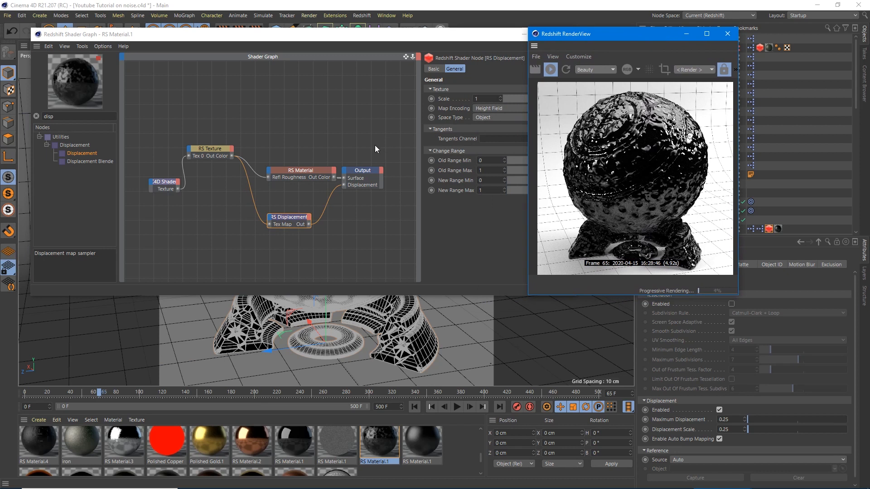
pyautogui.moveTo(312, 139)
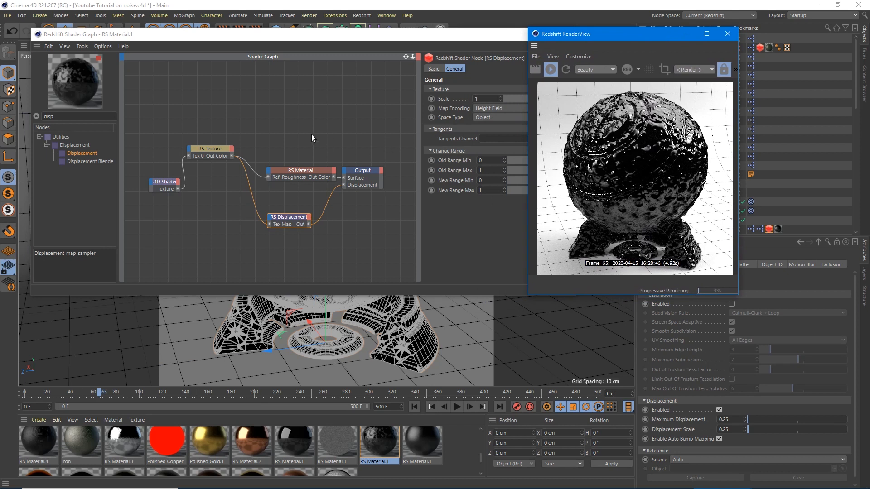
pyautogui.moveTo(254, 153)
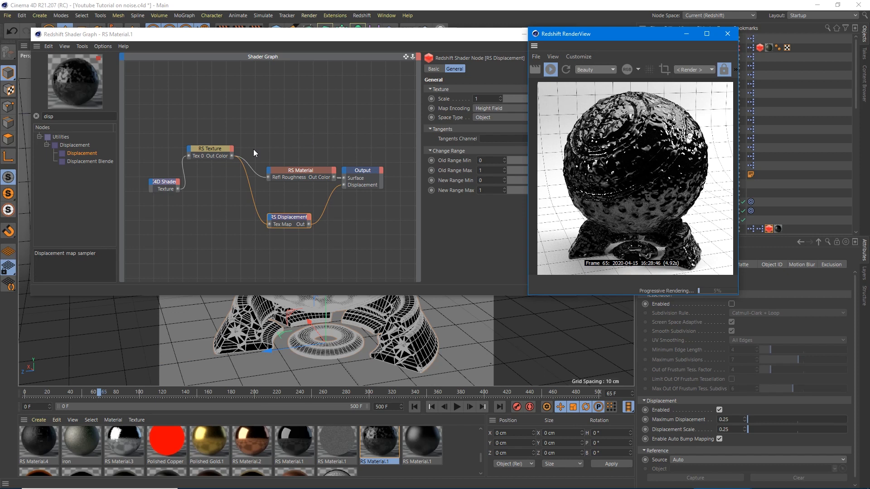
pyautogui.moveTo(204, 161)
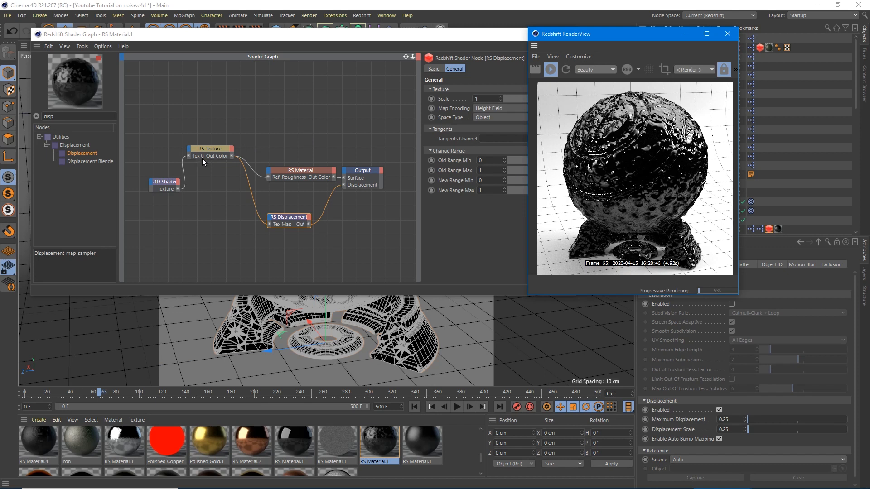
pyautogui.click(164, 182)
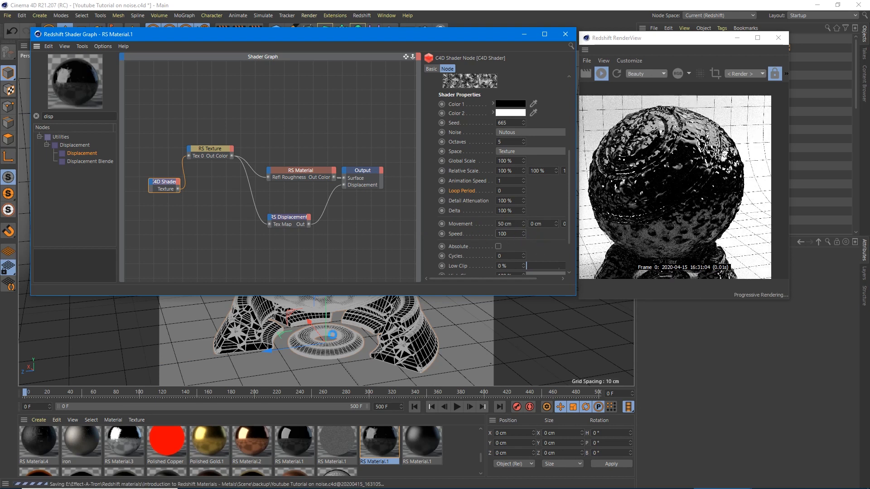
# Step: Give the noise Animation Speed 1, Movement 50 cm, Speed 100%, and play the timeline
pyautogui.click(457, 407)
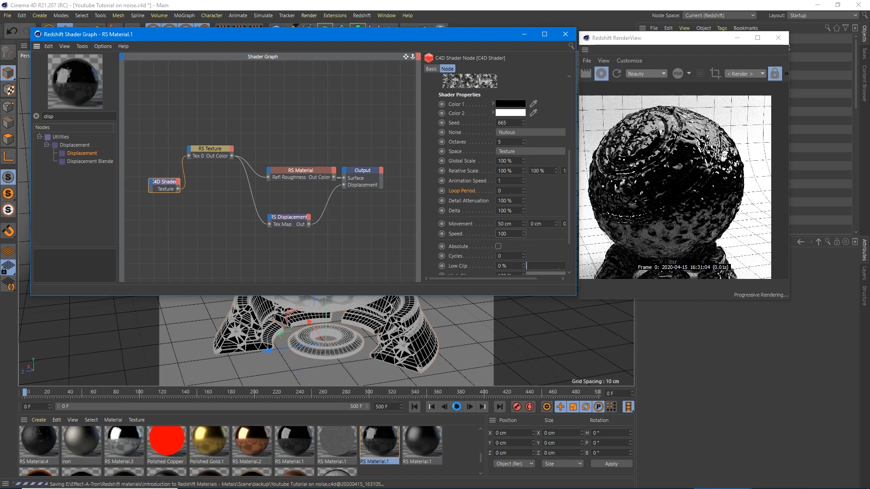
pyautogui.click(456, 407)
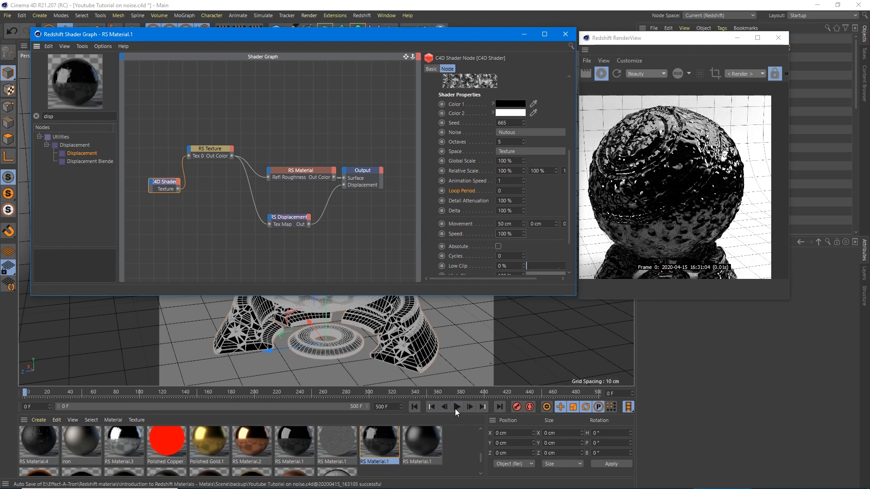
pyautogui.click(456, 407)
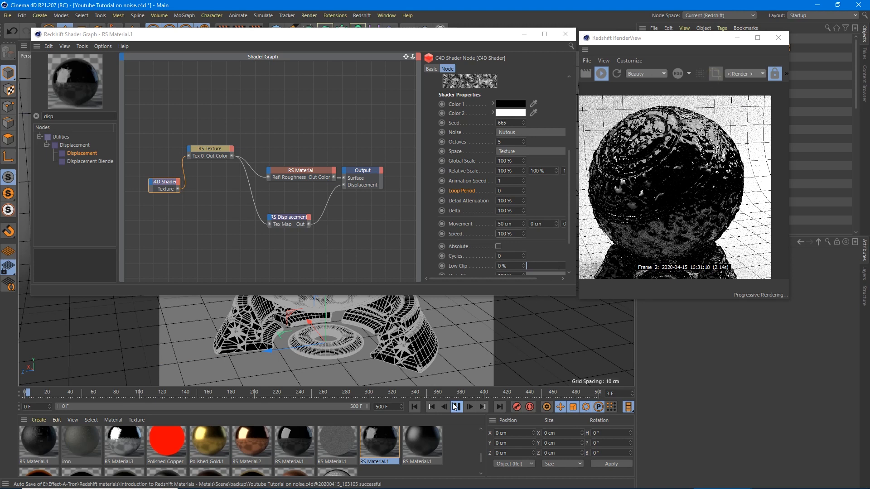
# Step: Draw a RenderView Render Region box over part of the ball during playback
pyautogui.click(455, 407)
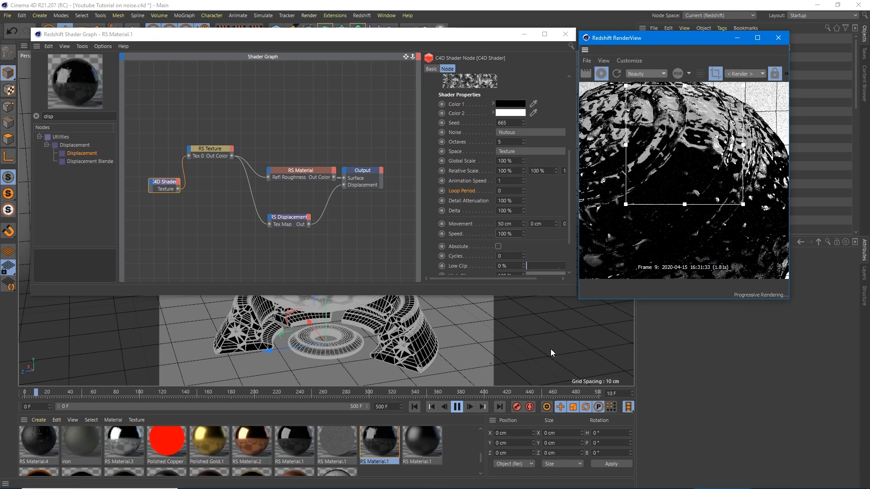
pyautogui.moveTo(607, 300)
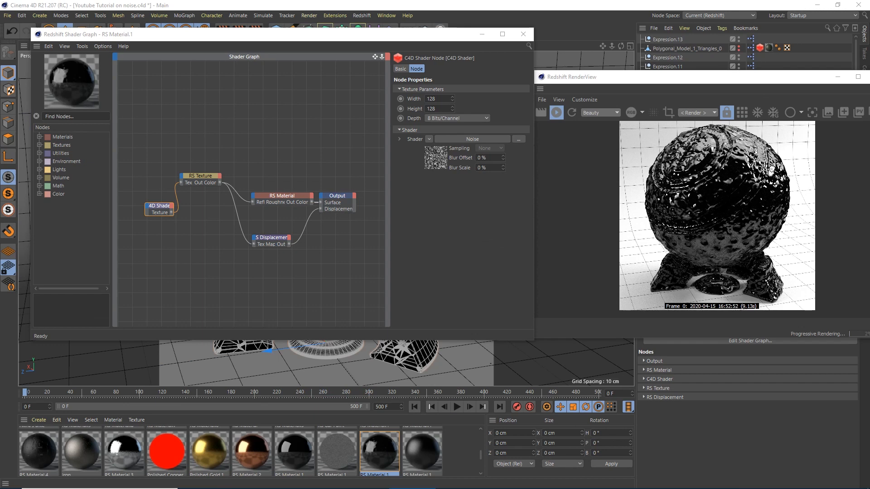
pyautogui.moveTo(480, 133)
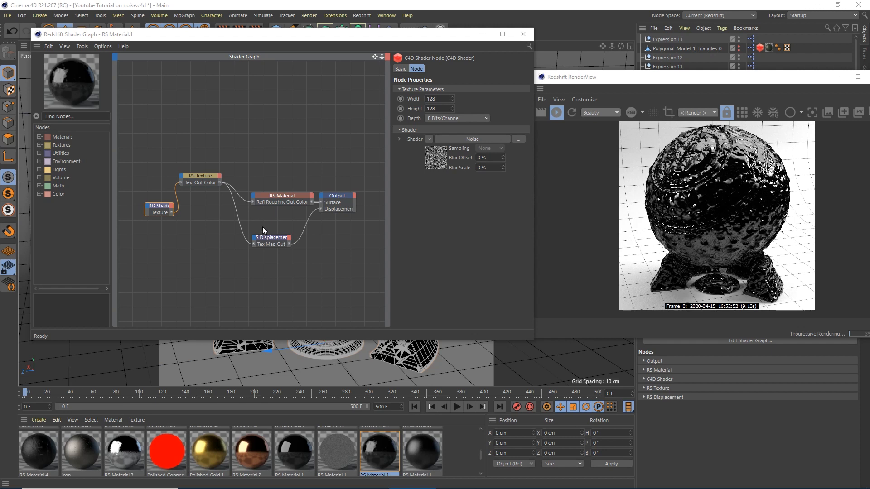
# Step: Delete the RS Displacement node and refresh the render in the Redshift RenderView
pyautogui.click(271, 238)
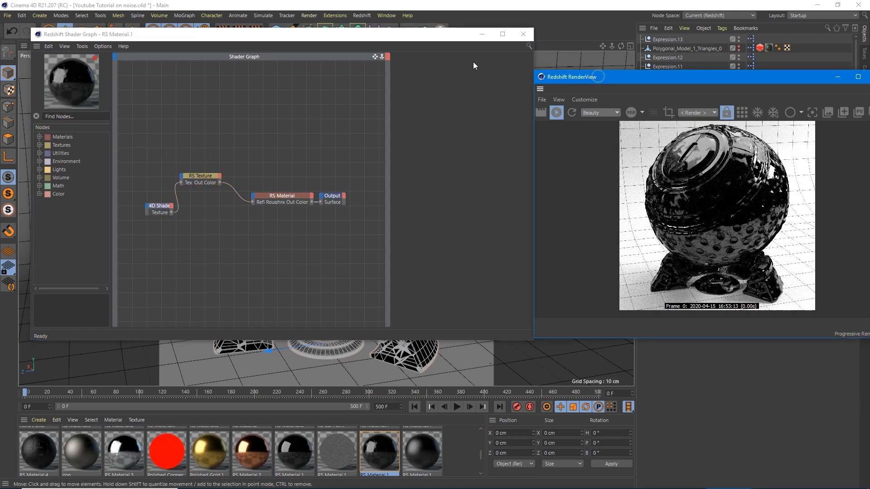
pyautogui.click(571, 113)
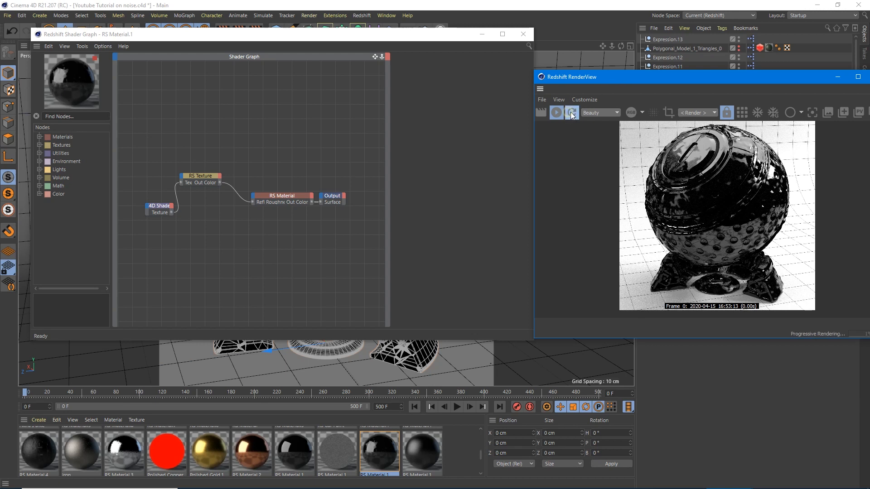
pyautogui.click(571, 112)
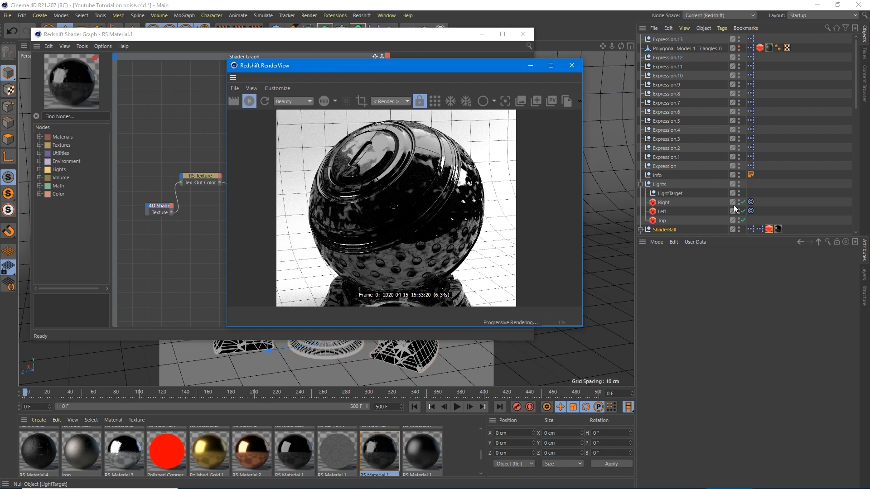
# Step: Select the ShaderBall material tag, adjust its tiling, and enter 1 for Tiles V
pyautogui.click(778, 229)
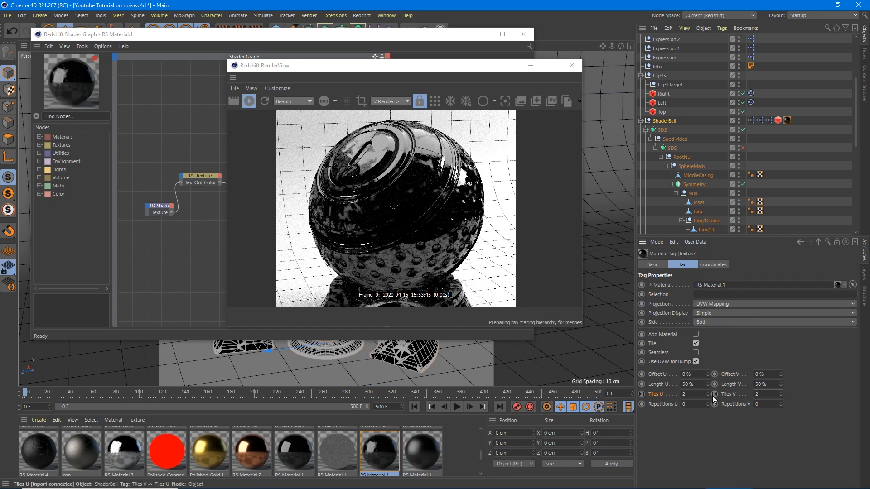
pyautogui.click(760, 394)
pyautogui.write('15')
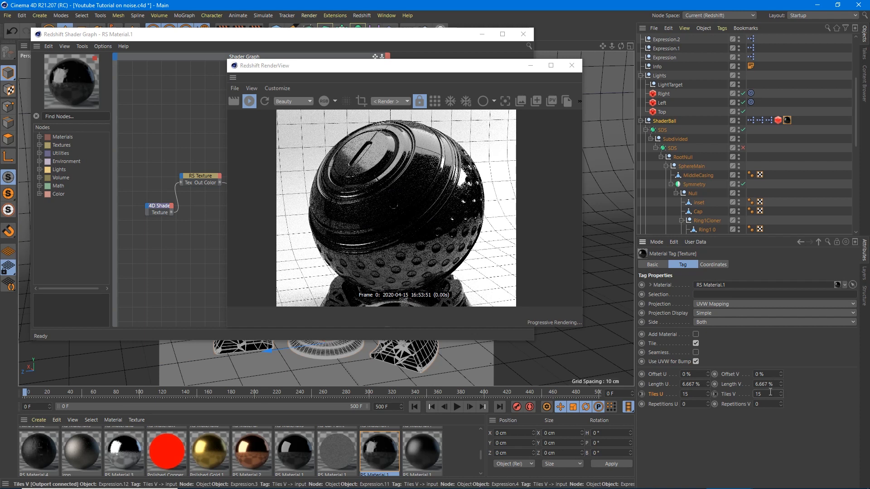
pyautogui.tripleClick(765, 394)
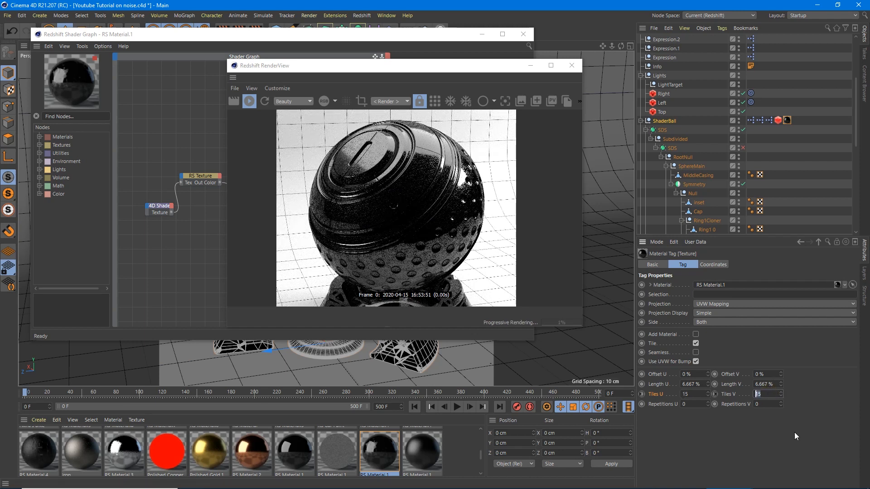
pyautogui.write('1')
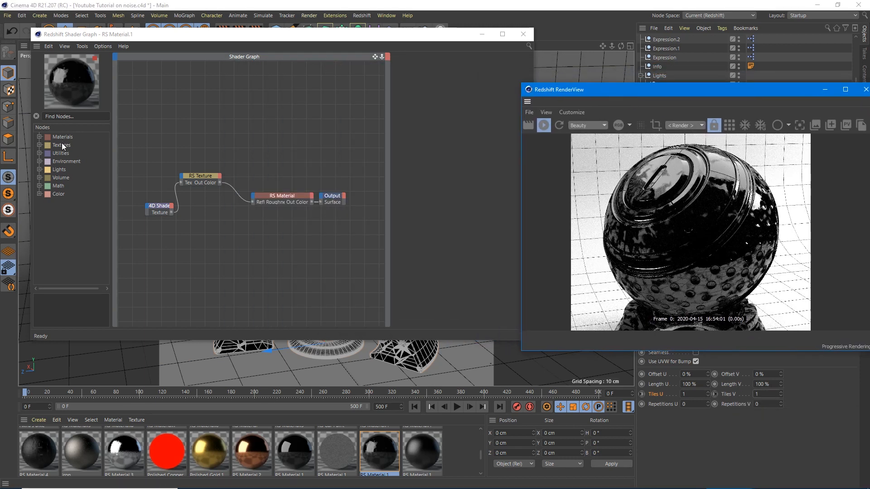
# Step: Find and add a Maxon Noise node, with Turbulence type and overall scale 0.1
pyautogui.write('maxon')
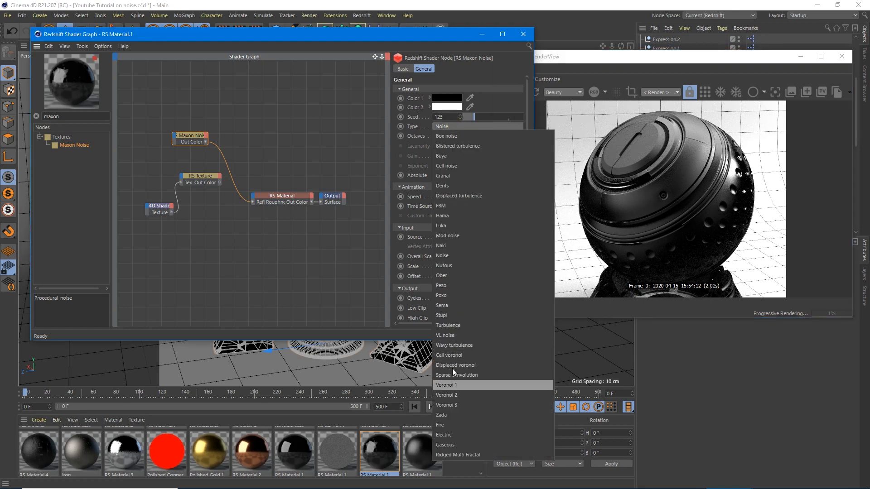
pyautogui.click(448, 325)
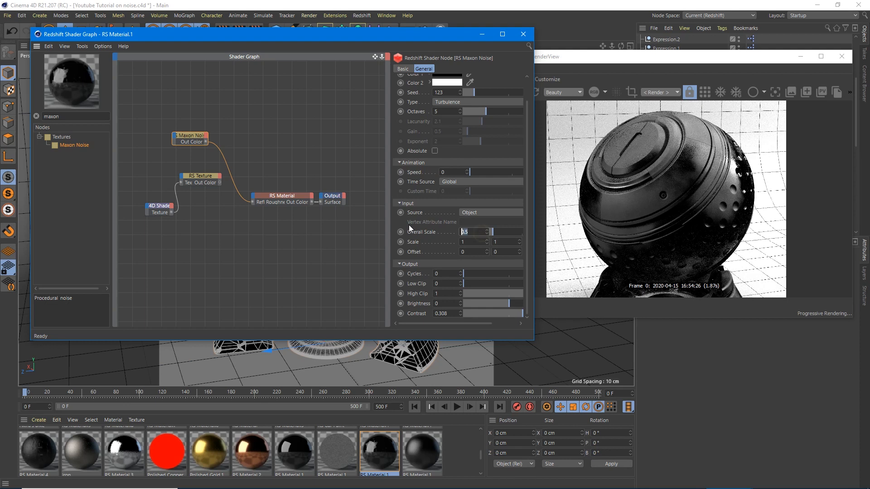
pyautogui.write('0.1')
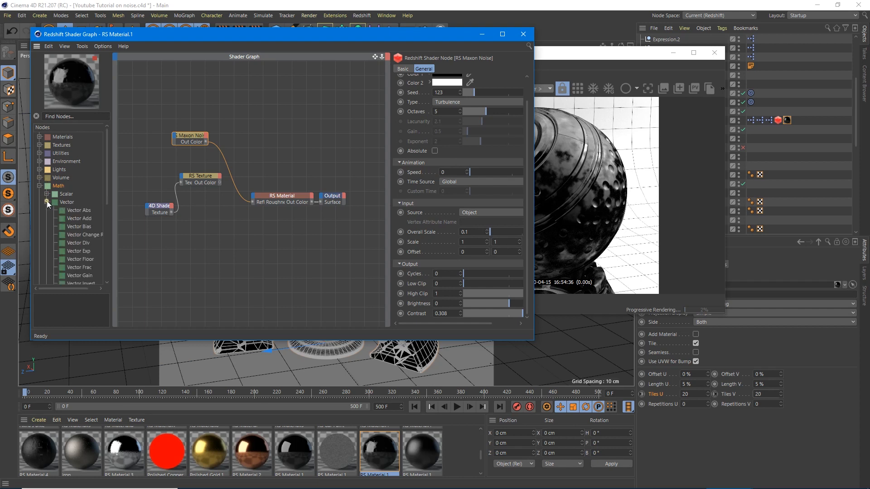
# Step: Add a Vector Abs node and connect its output to the Maxon Noise Coord Scale input
pyautogui.doubleClick(79, 209)
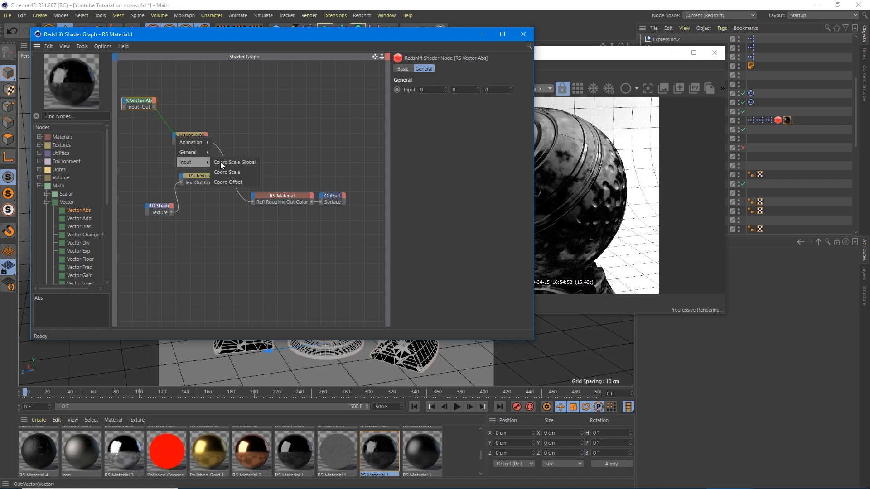
pyautogui.moveTo(232, 173)
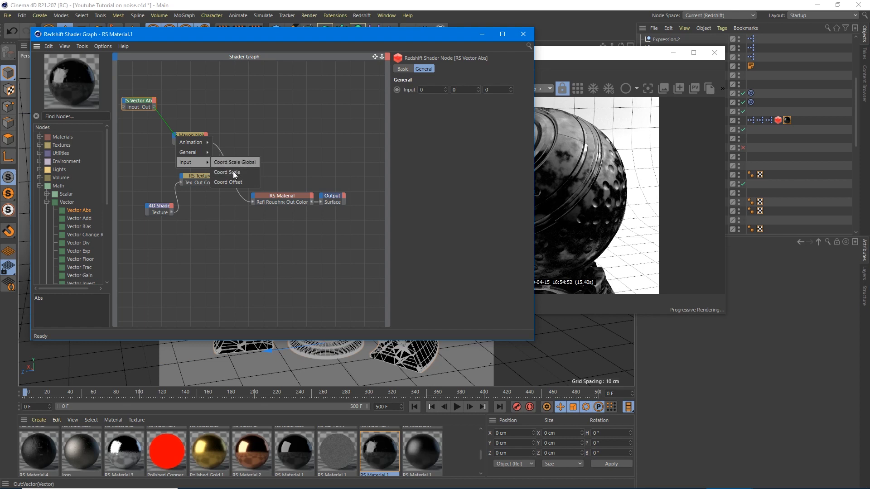
pyautogui.click(225, 172)
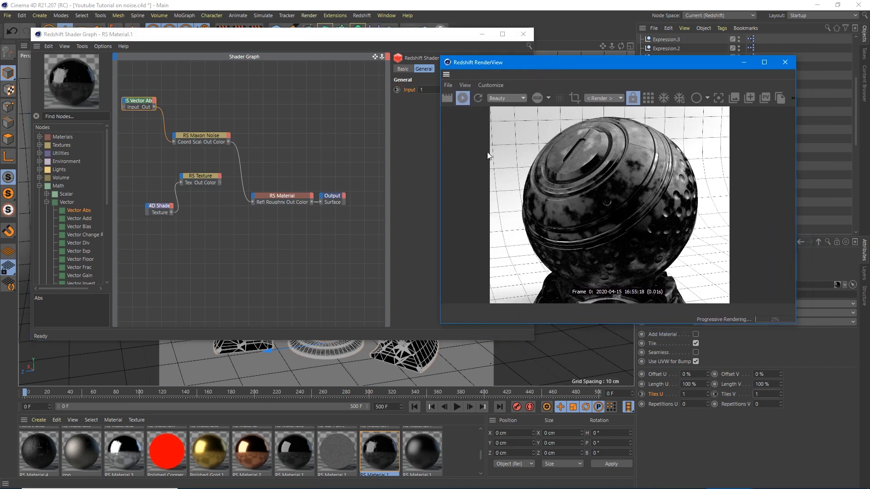
pyautogui.moveTo(146, 224)
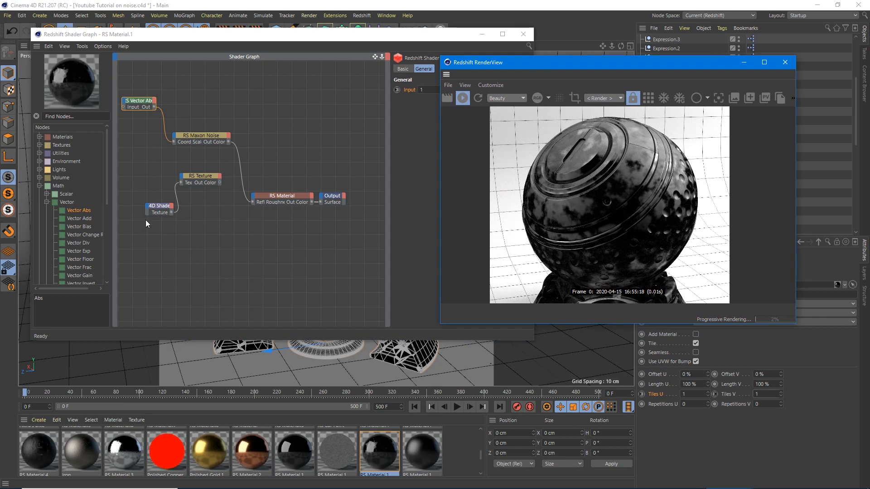
pyautogui.moveTo(544, 88)
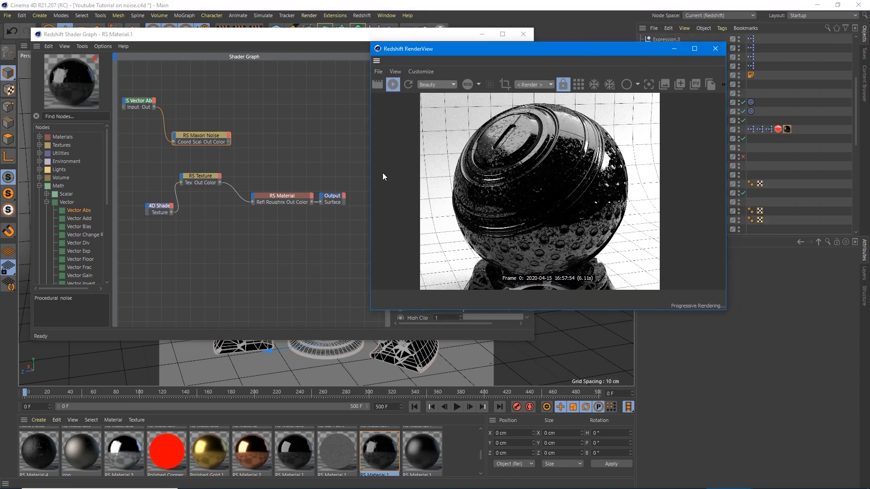
# Step: Check the texture and tag settings, then wire Maxon Noise Out Color into Refl Roughness
pyautogui.click(200, 176)
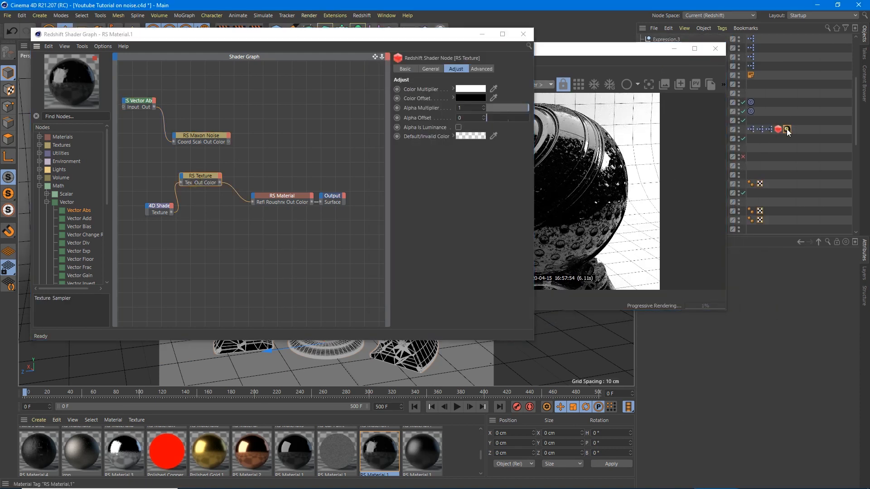
pyautogui.click(786, 130)
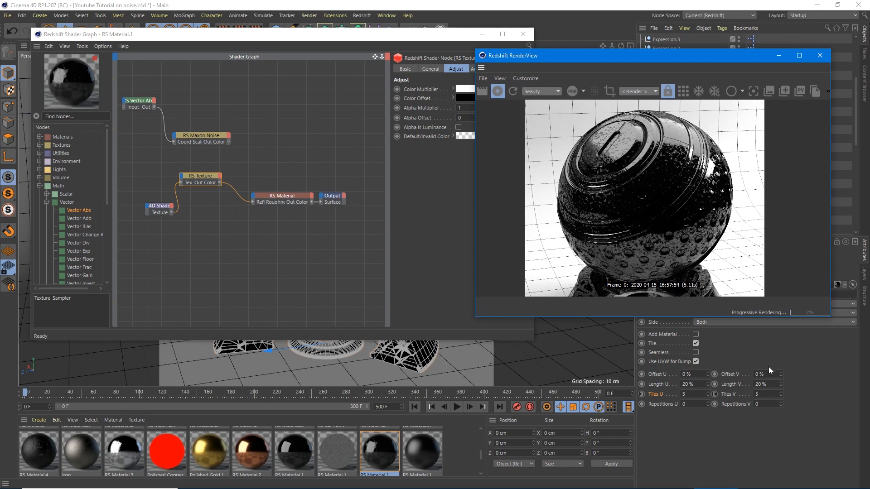
pyautogui.moveTo(770, 383)
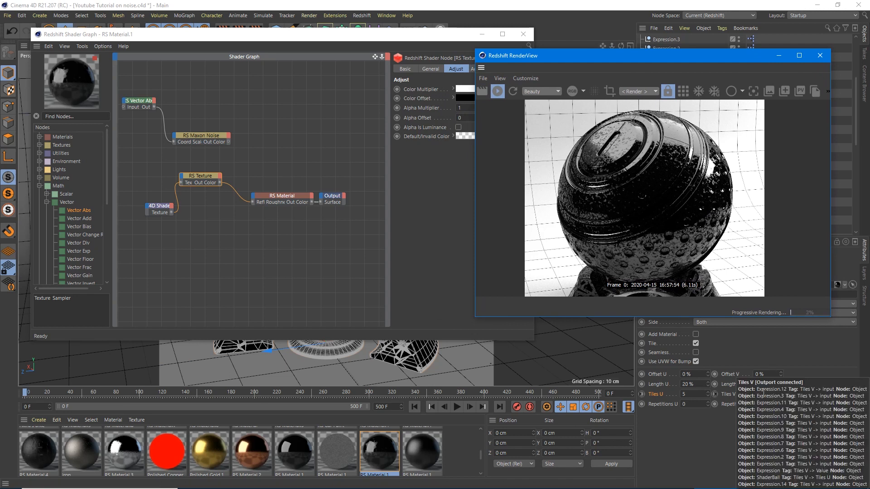
pyautogui.moveTo(692, 448)
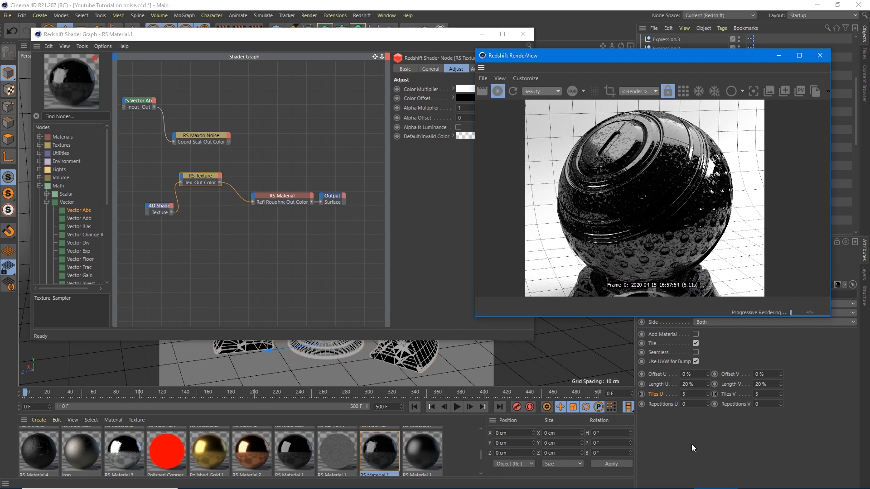
pyautogui.moveTo(799, 399)
pyautogui.write('0.1')
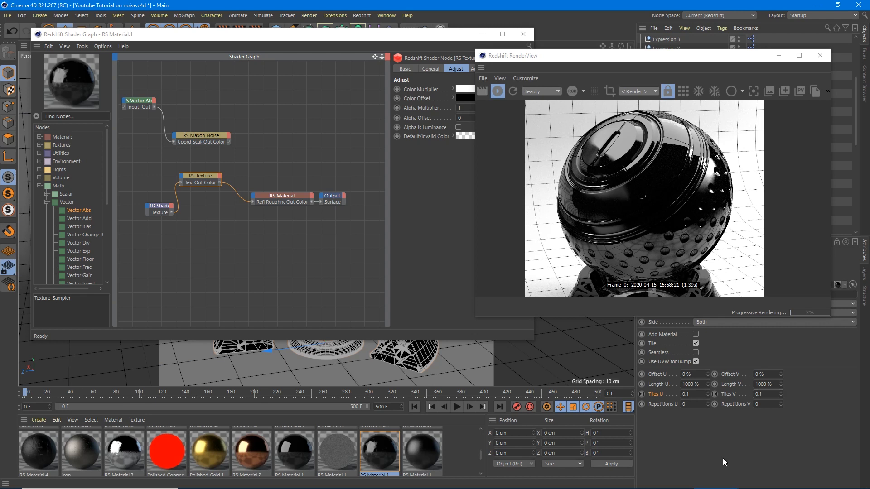
pyautogui.moveTo(230, 146)
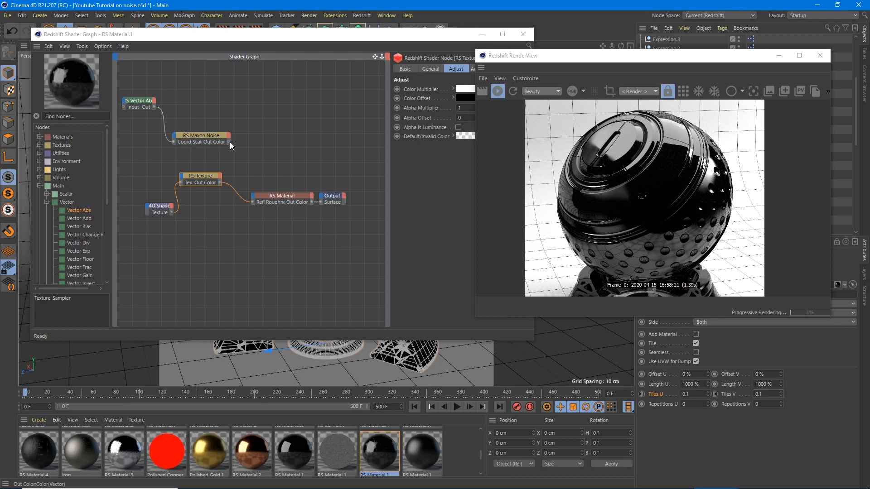
pyautogui.click(205, 136)
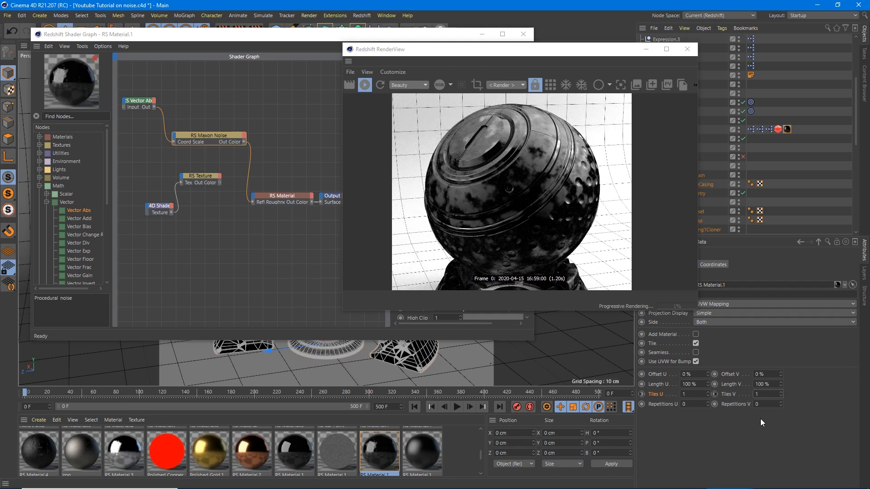
pyautogui.moveTo(562, 191)
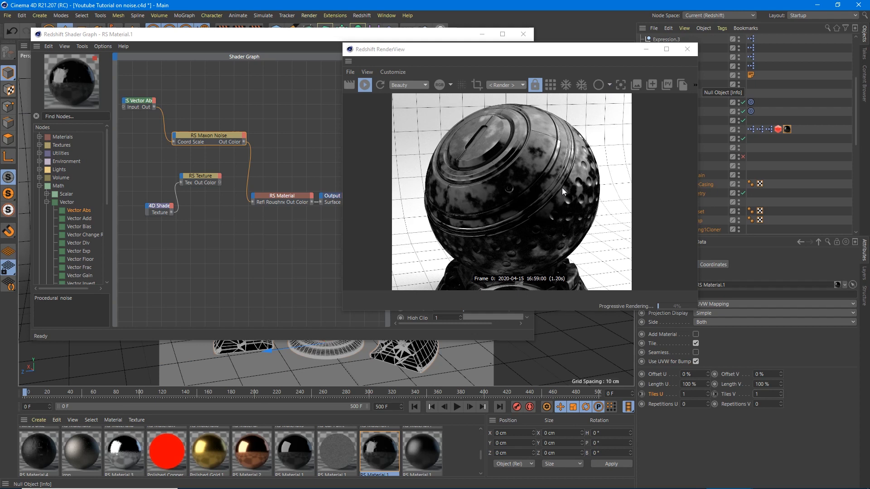